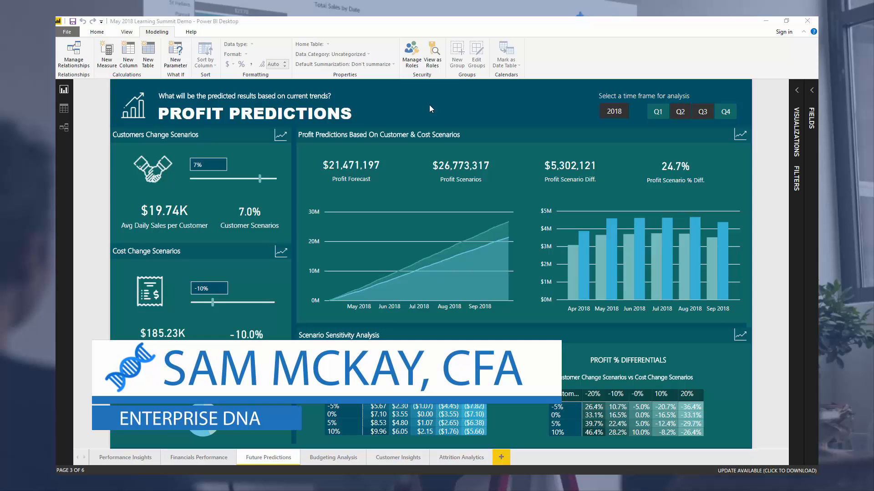
mouse_move(477, 98)
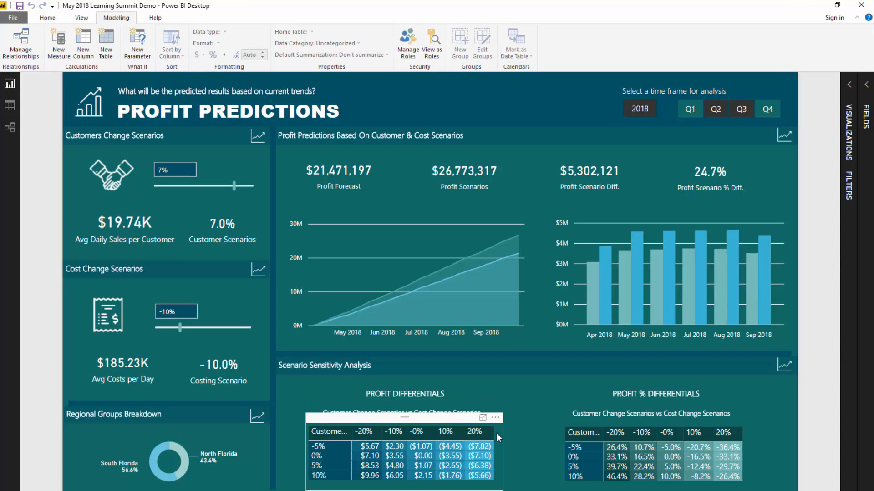
Step: Enlarge the Profit Differentials matrix in focus mode, then return to the report
click(483, 417)
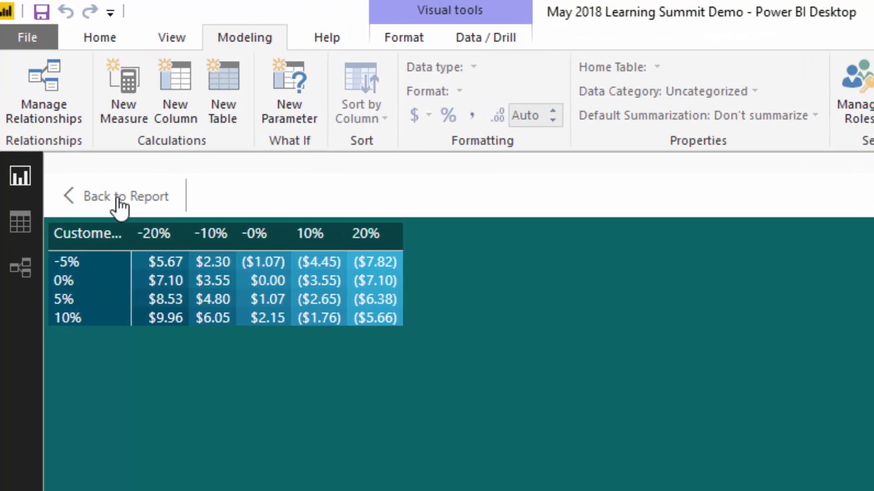
mouse_move(132, 205)
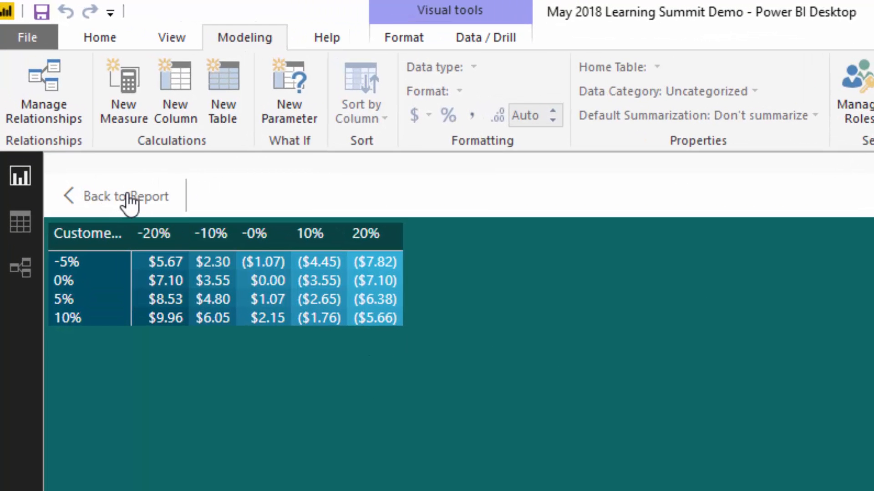
click(125, 196)
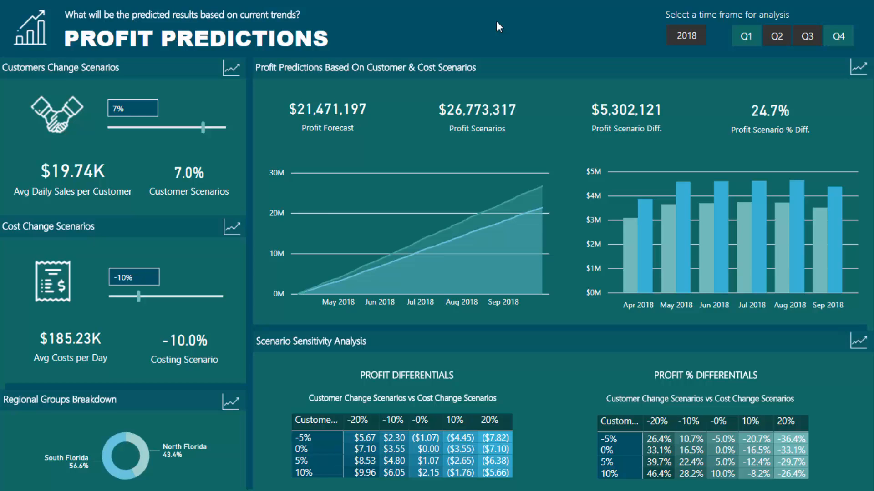
mouse_move(480, 21)
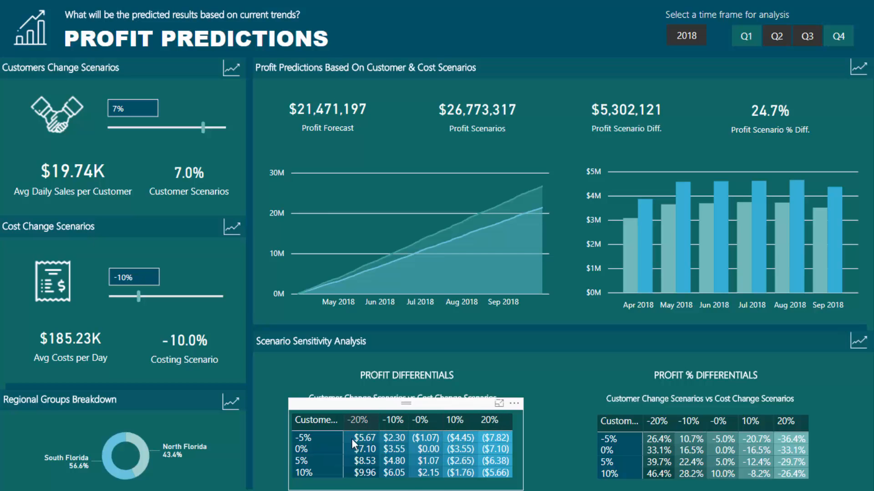
mouse_move(463, 473)
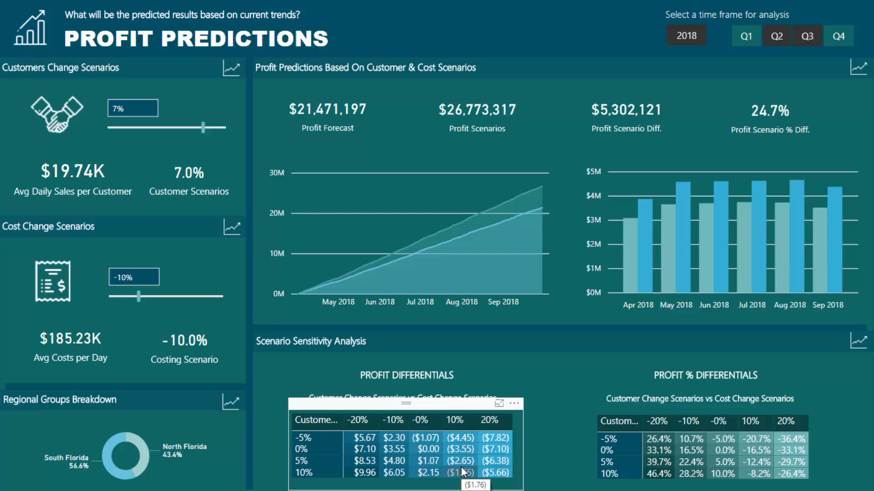
mouse_move(448, 450)
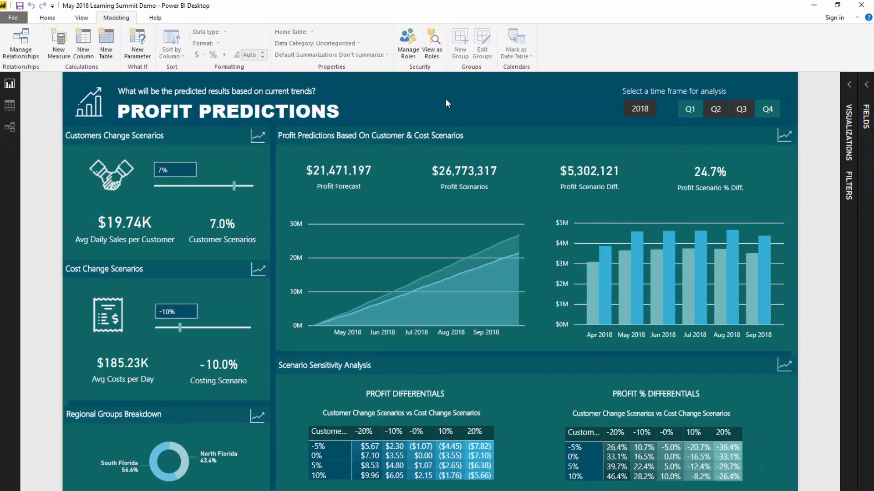
mouse_move(442, 102)
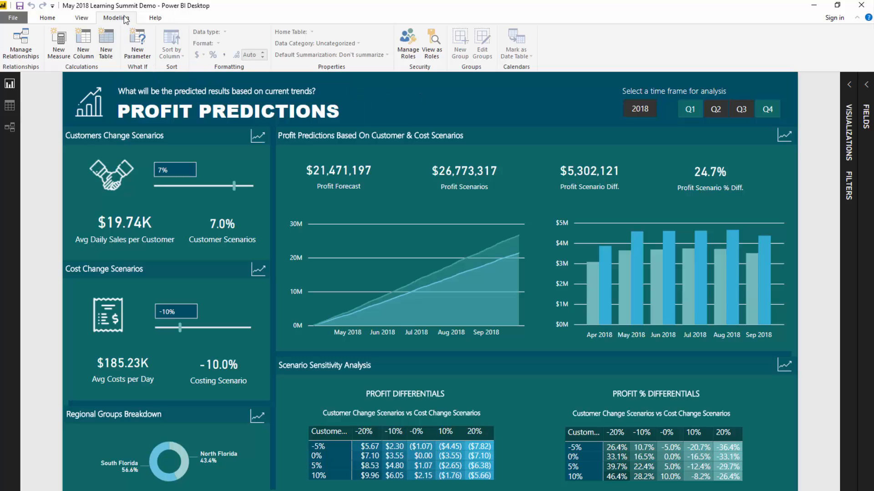
mouse_move(145, 16)
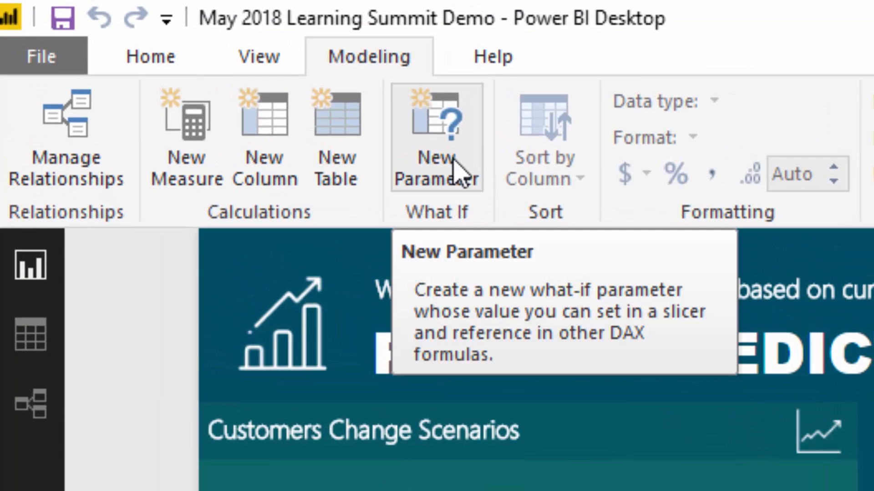
mouse_move(484, 172)
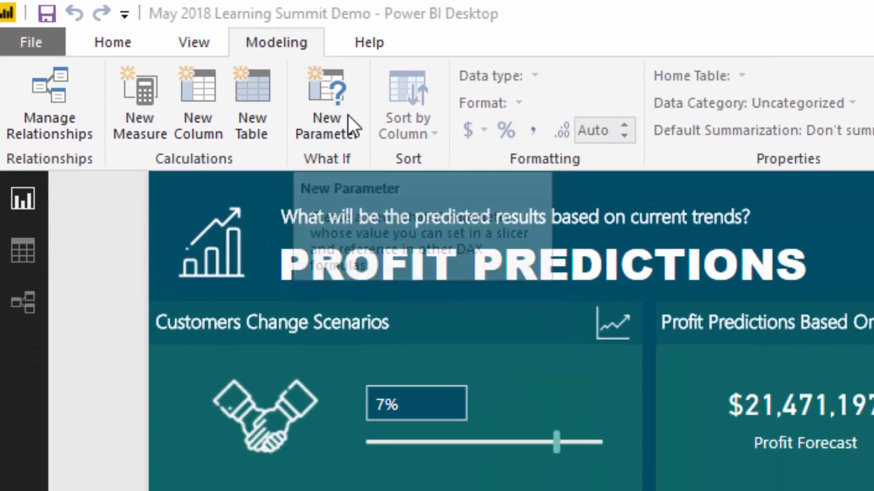
Step: Start a new what-if parameter and edit the scenario comparison caption above the matrix
click(326, 89)
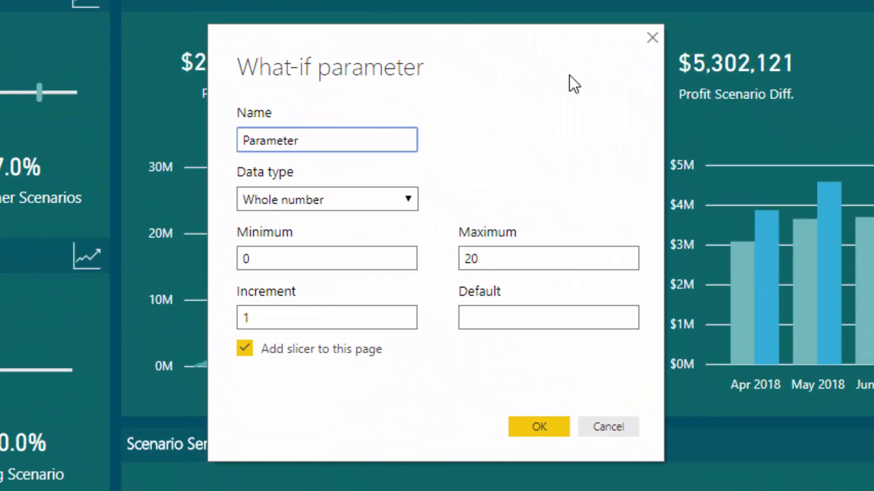
mouse_move(591, 82)
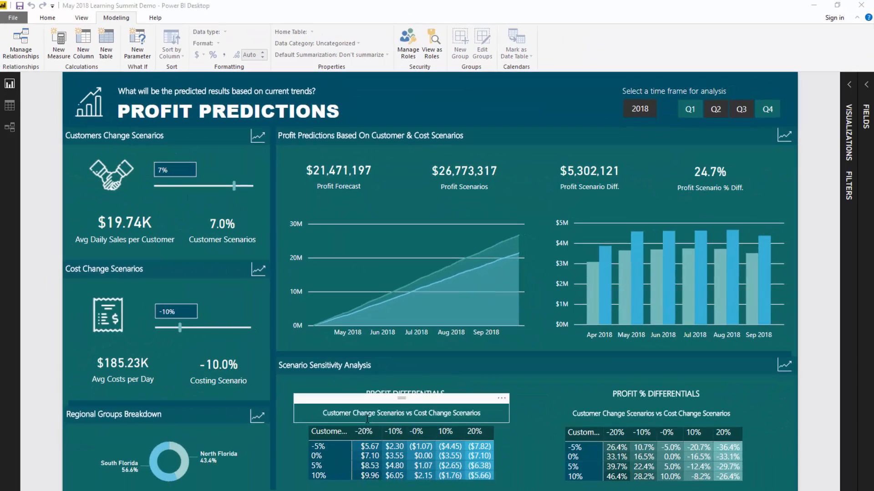
click(400, 413)
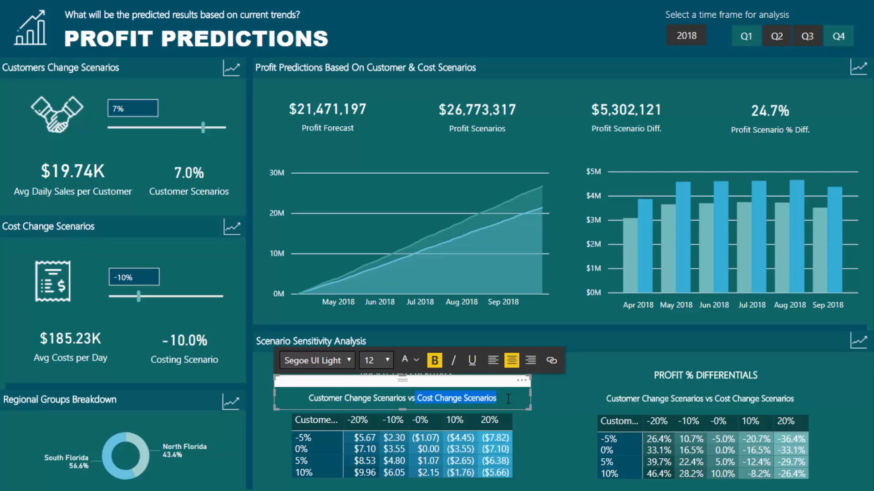
click(489, 51)
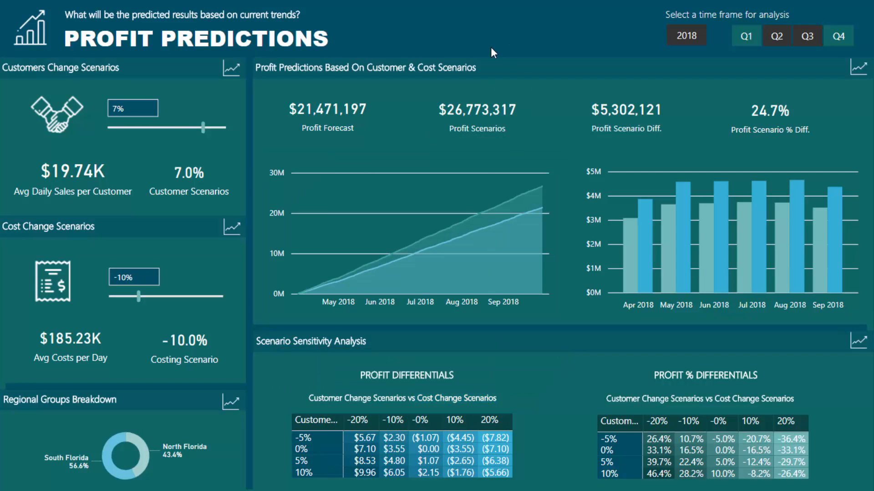
mouse_move(76, 154)
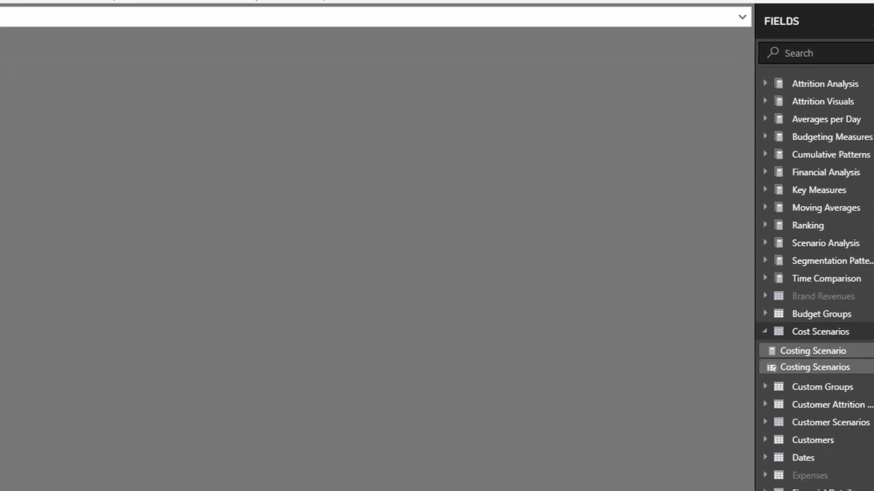
Step: Select the Cost Scenarios table and inspect its GENERATESERIES formula (-20% to 20% in 2% steps)
click(812, 367)
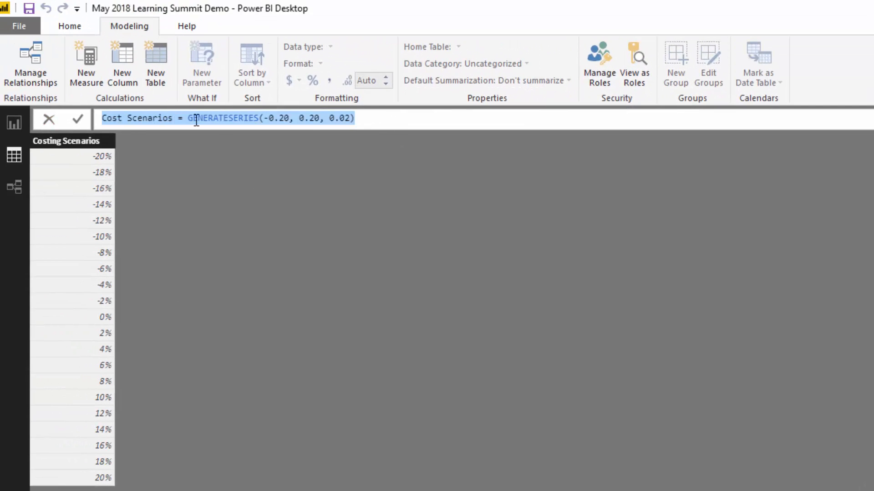
click(192, 118)
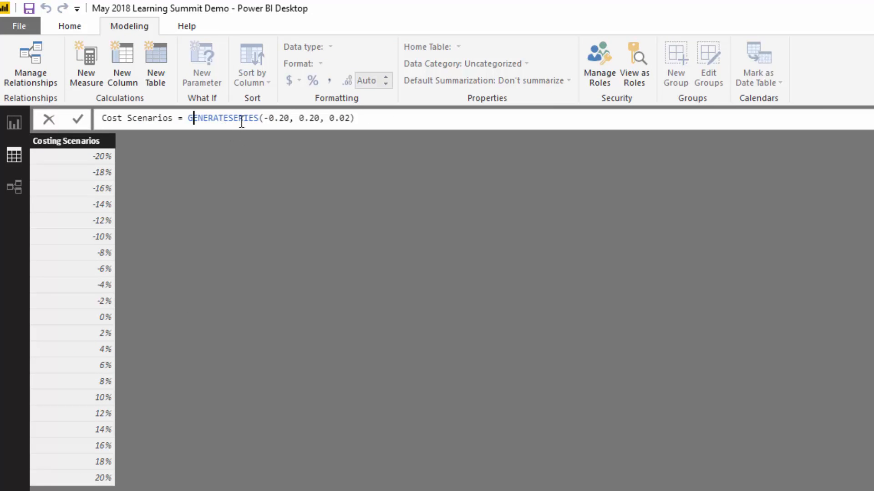
mouse_move(96, 134)
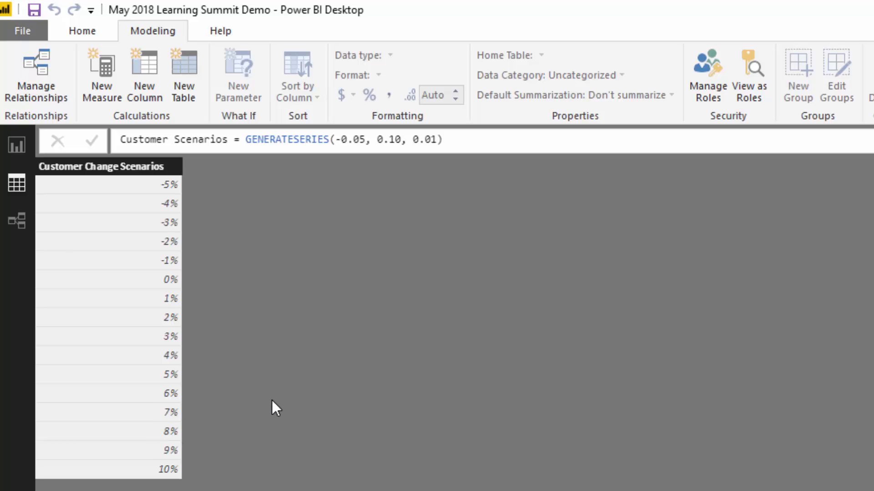
mouse_move(213, 301)
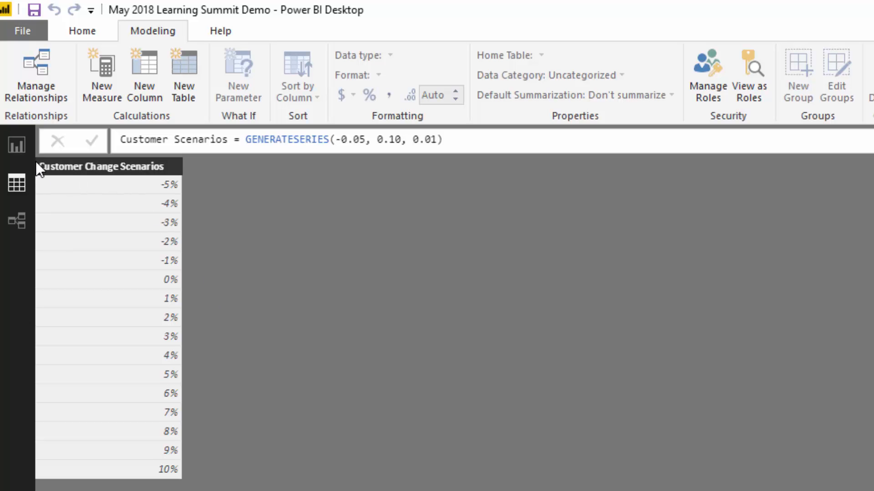
mouse_move(17, 145)
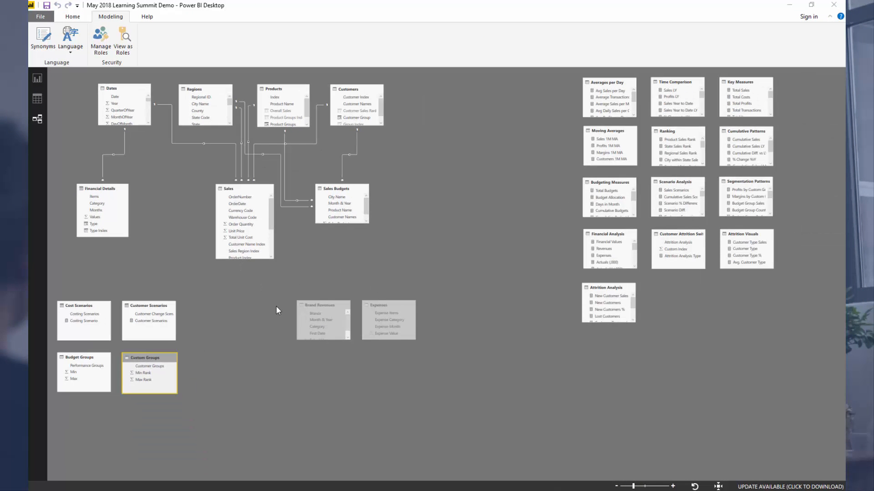
mouse_move(256, 318)
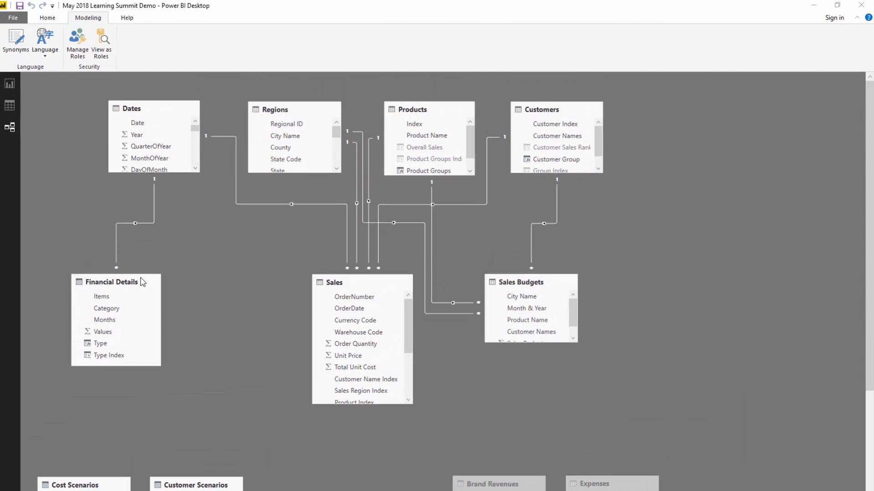
scroll(down, 3)
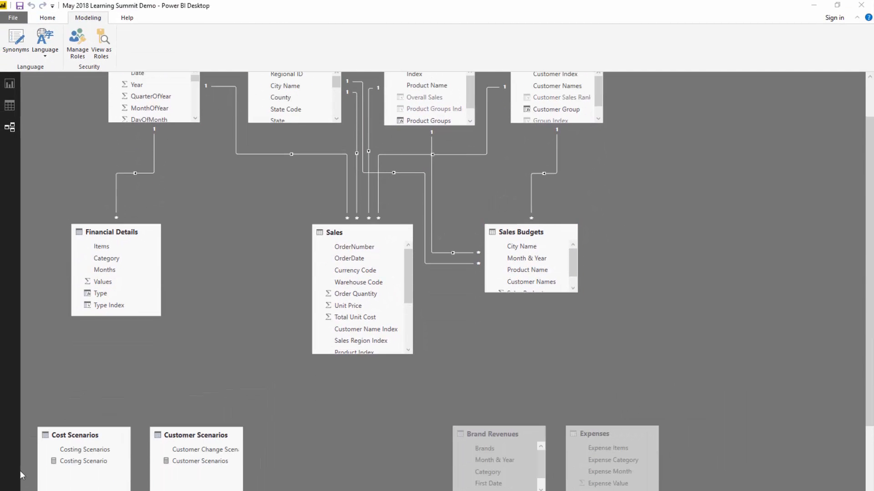
mouse_move(222, 408)
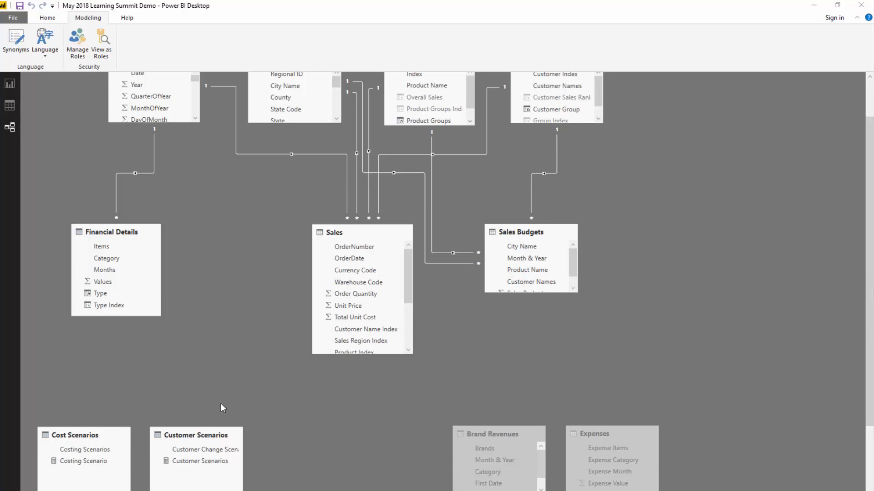
mouse_move(329, 446)
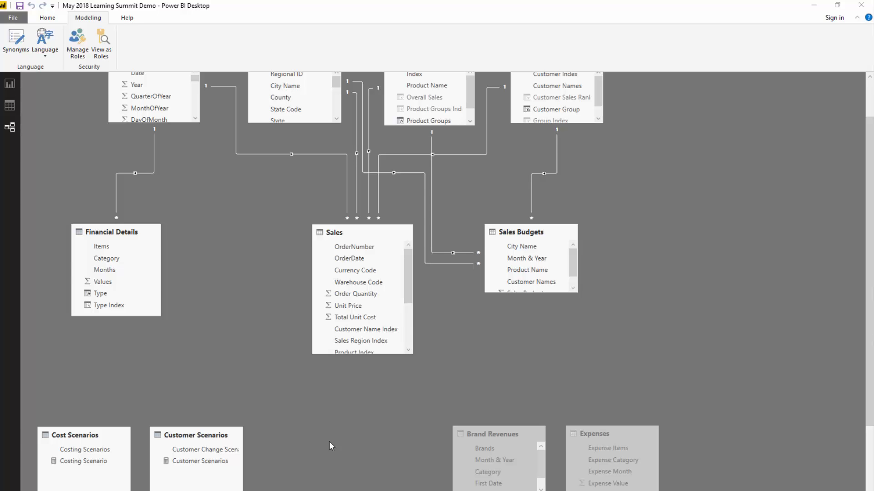
mouse_move(297, 417)
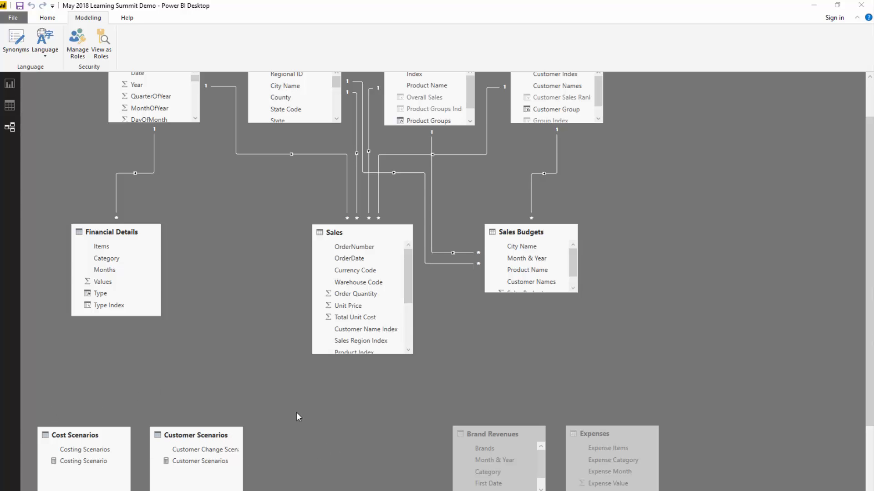
mouse_move(30, 337)
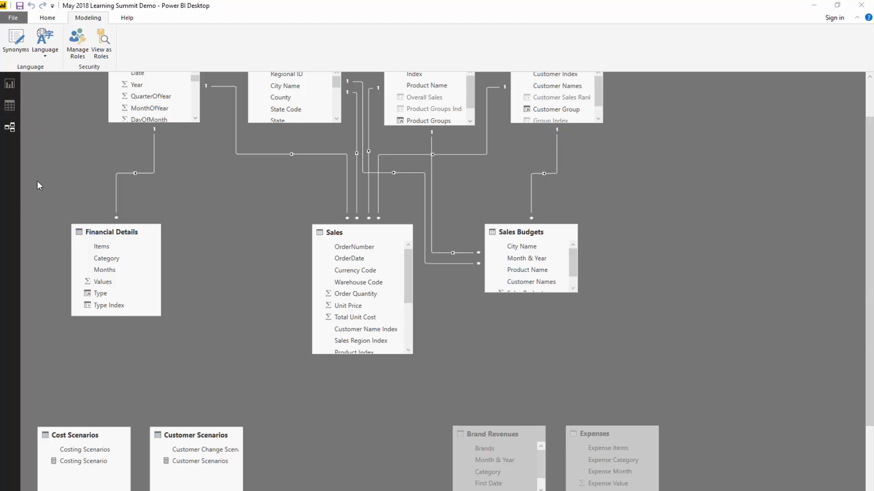
mouse_move(74, 401)
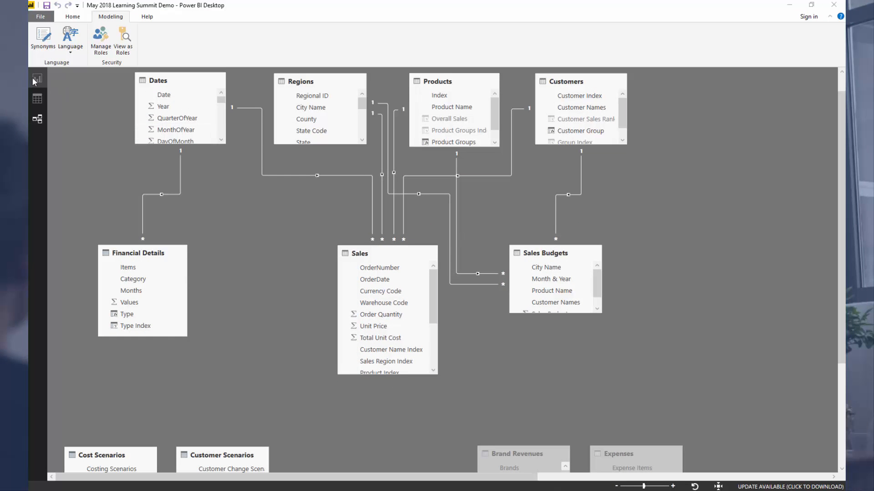
mouse_move(37, 78)
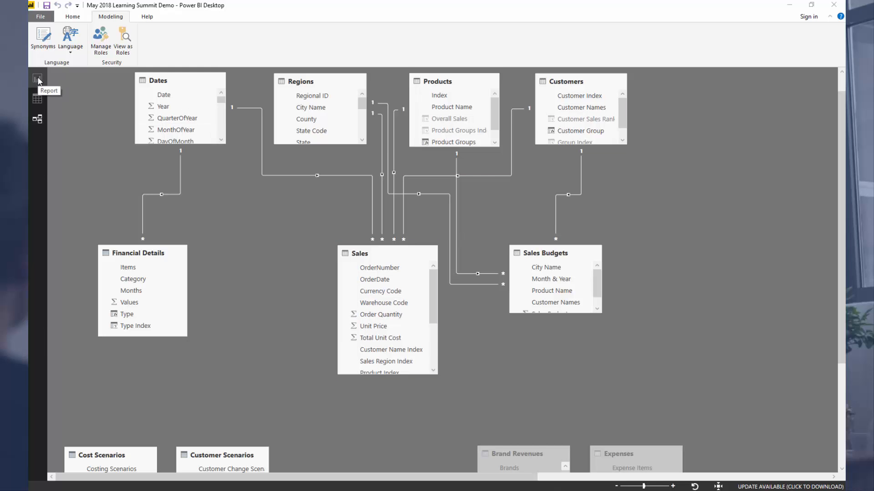
Step: Switch from the data model back to the Profit Predictions report page
click(37, 77)
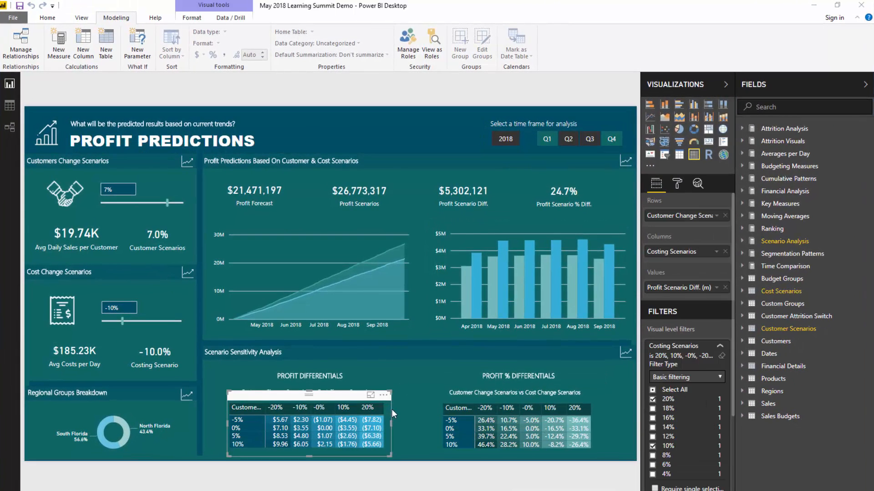
mouse_move(349, 129)
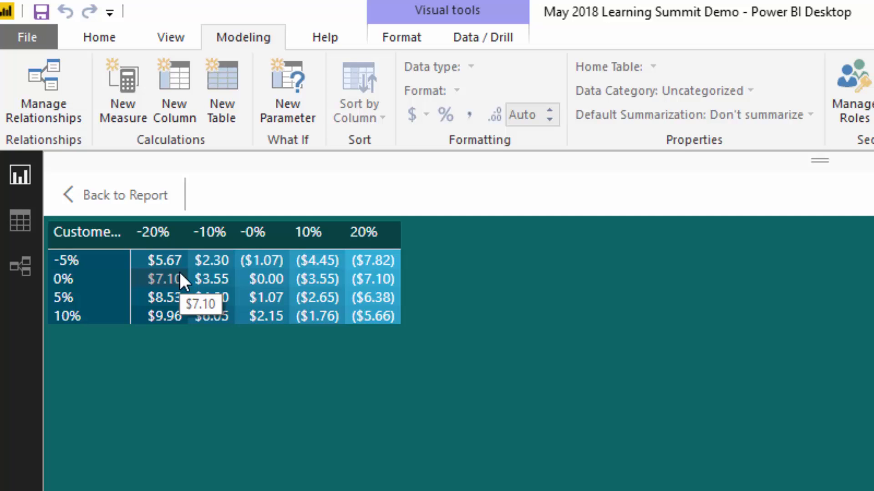
mouse_move(183, 278)
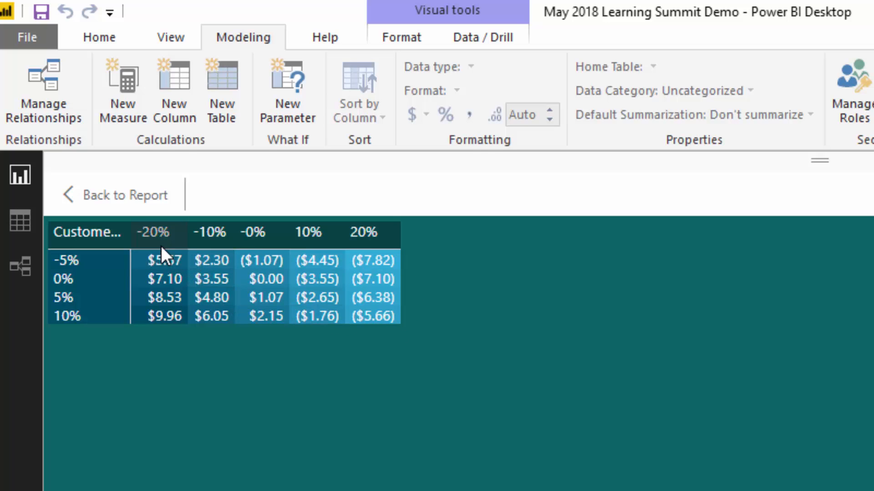
mouse_move(167, 270)
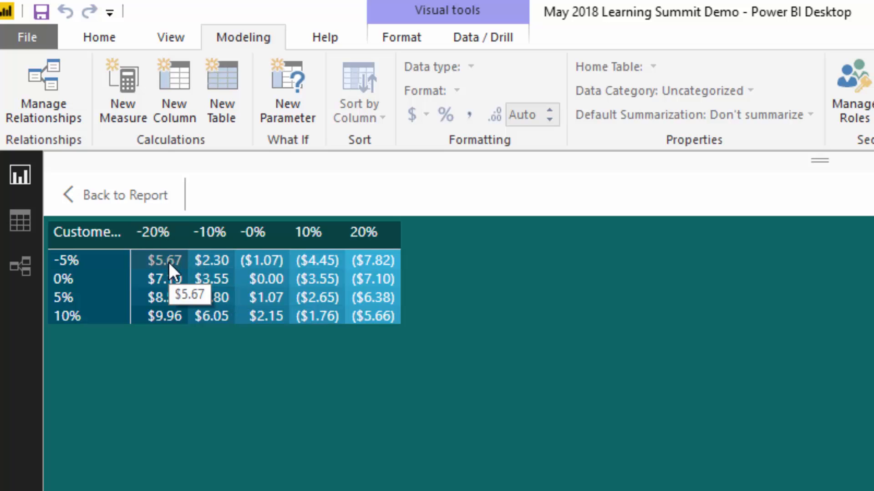
mouse_move(440, 291)
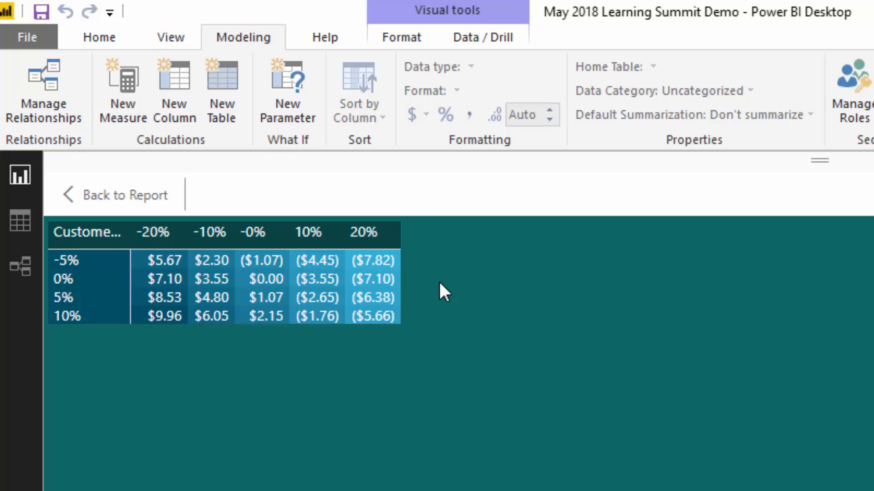
mouse_move(419, 257)
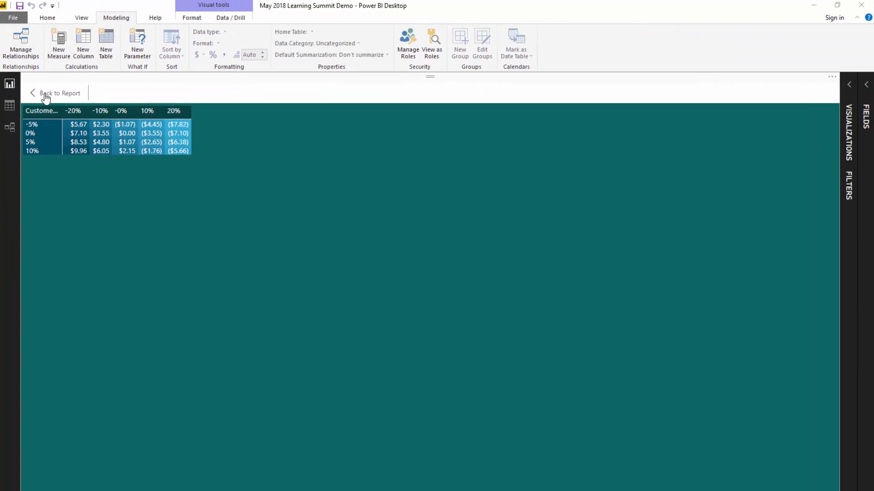
Step: Leave focus mode and select the Profit Forecast card on the report
click(57, 93)
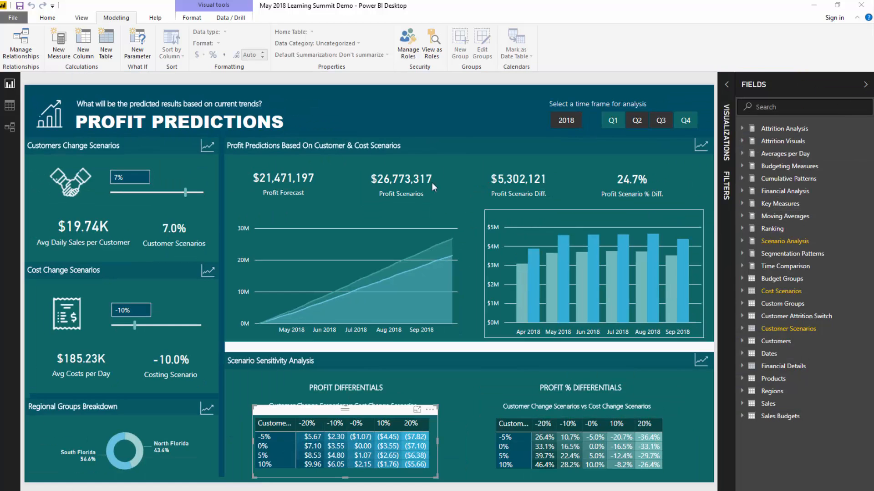
click(283, 178)
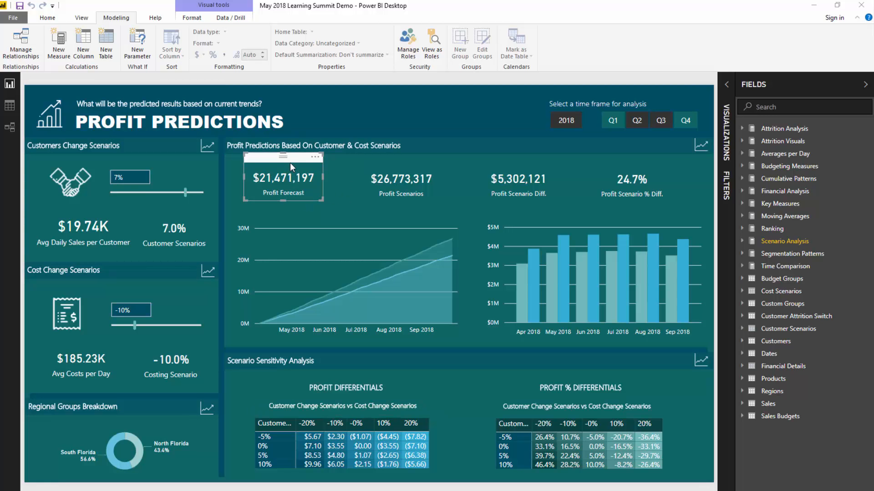
mouse_move(302, 158)
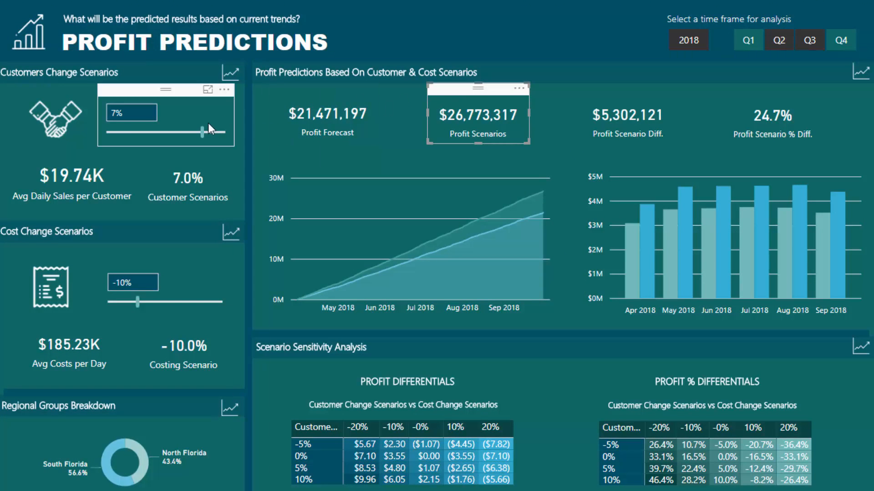
Step: Raise the customer change scenario to 10% while trying a 6% cost change scenario
drag(202, 132, 223, 132)
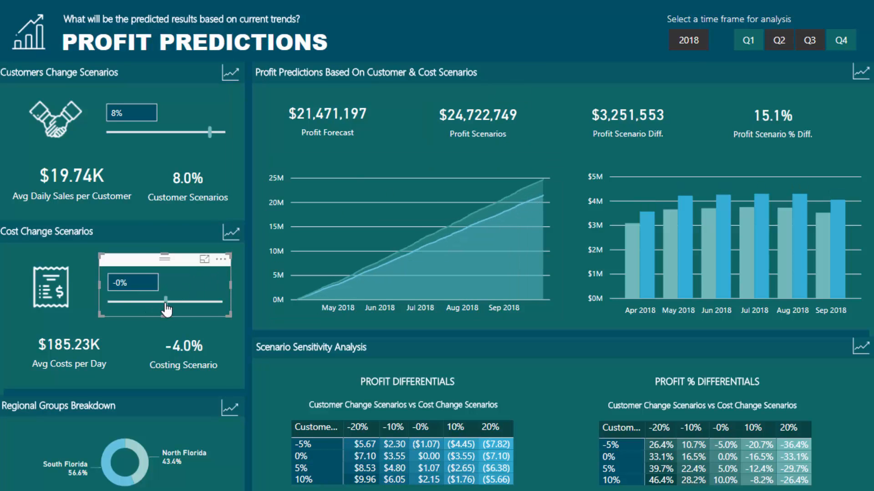
drag(148, 299, 166, 299)
text(6)
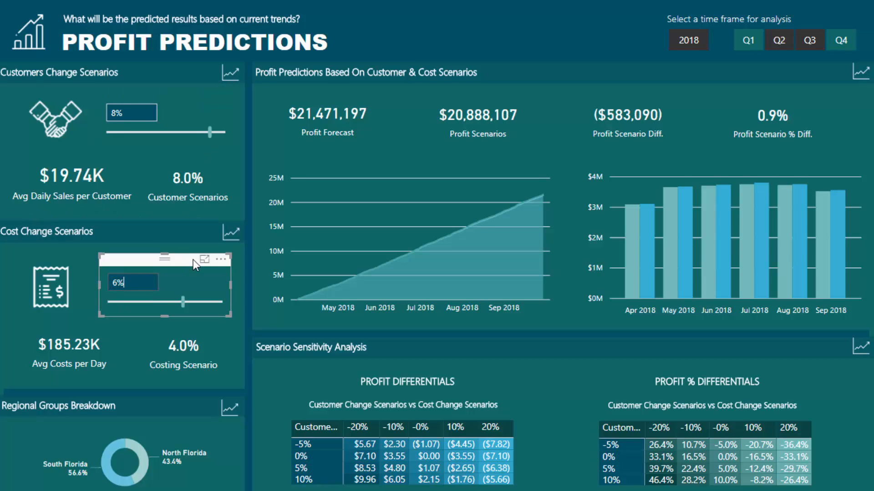
click(133, 282)
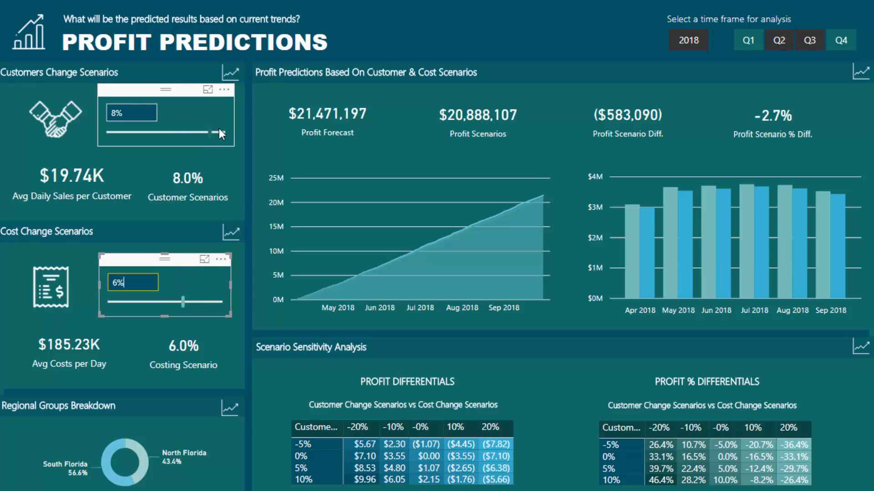
drag(217, 133, 220, 135)
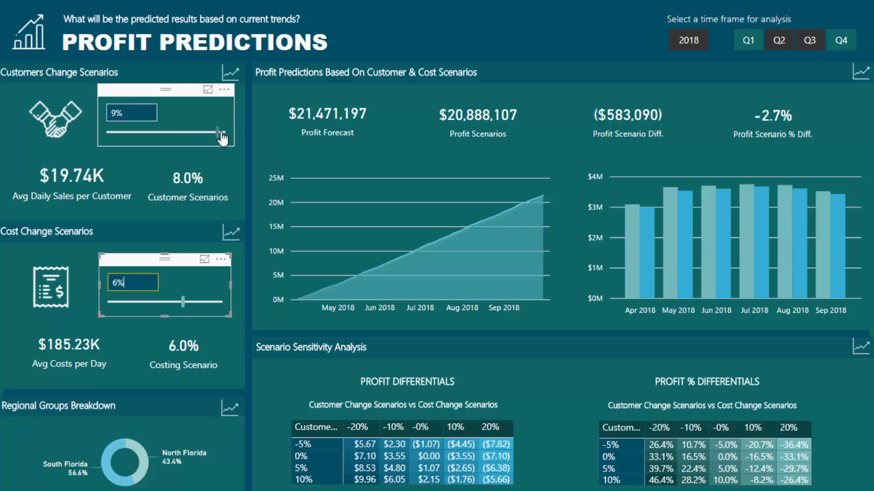
drag(215, 133, 223, 133)
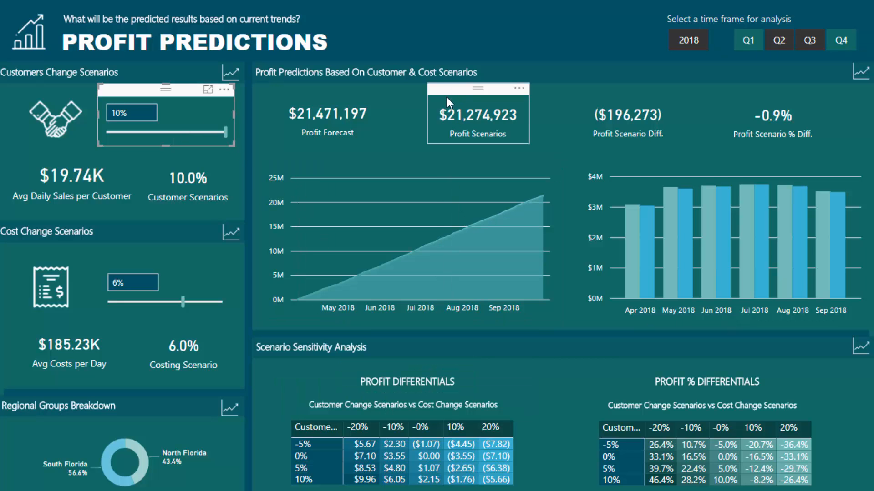
mouse_move(453, 105)
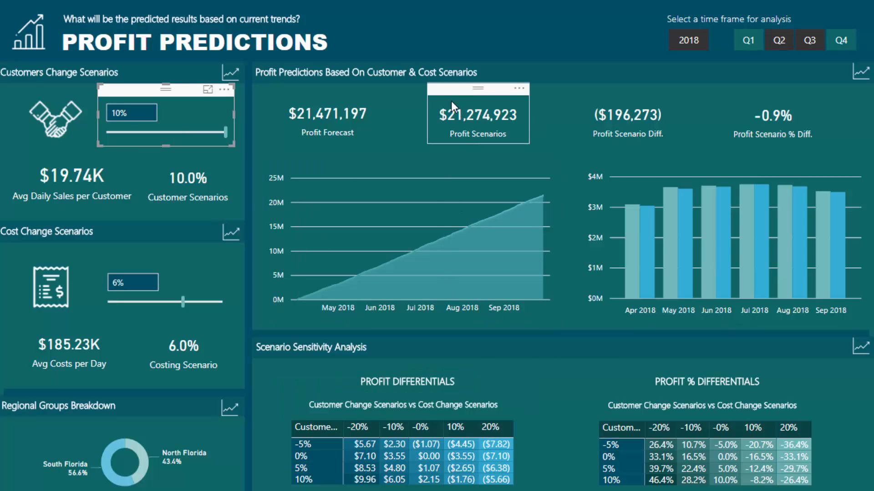
Step: Set the cost change scenario back to -10%, giving a $6,052,774 profit difference
drag(183, 300, 133, 300)
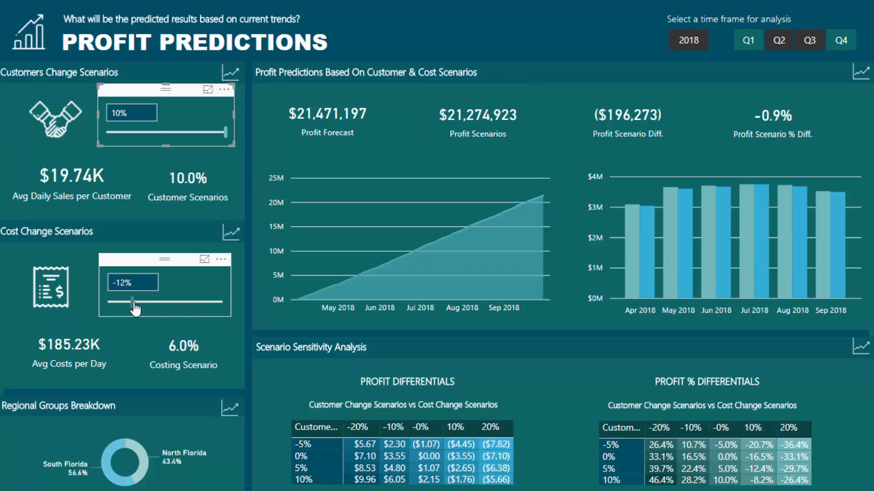
drag(132, 302, 139, 302)
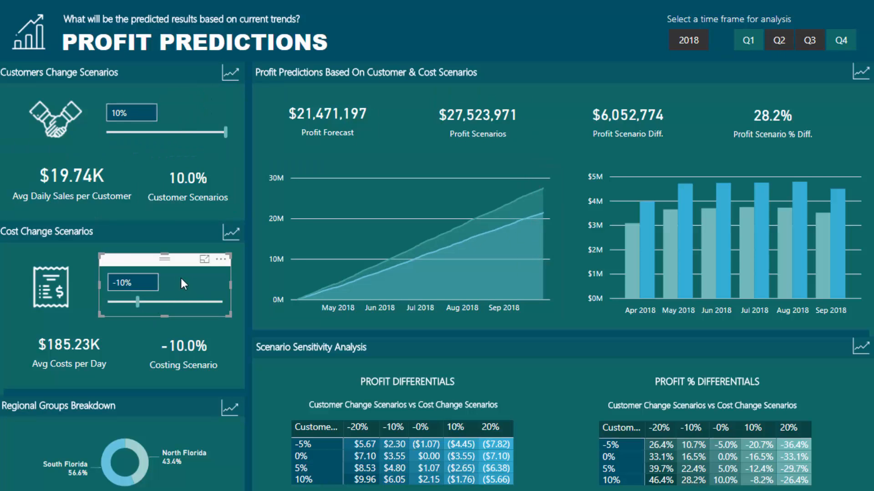
mouse_move(465, 101)
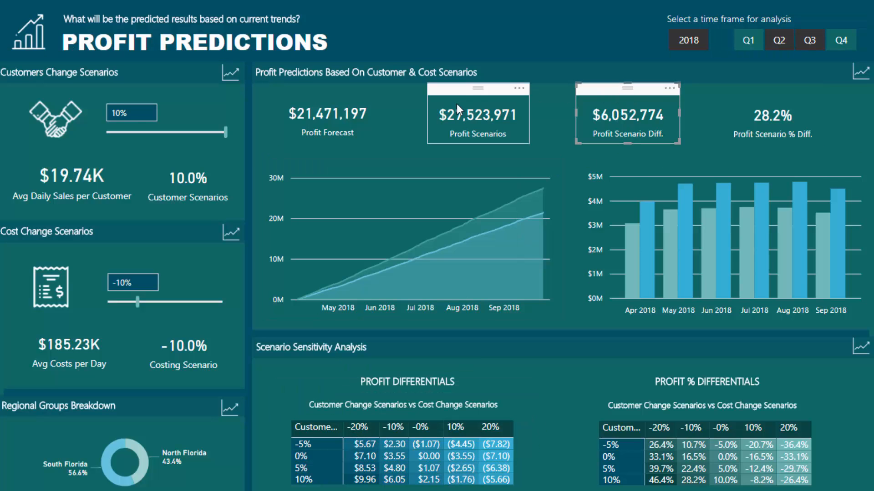
mouse_move(523, 106)
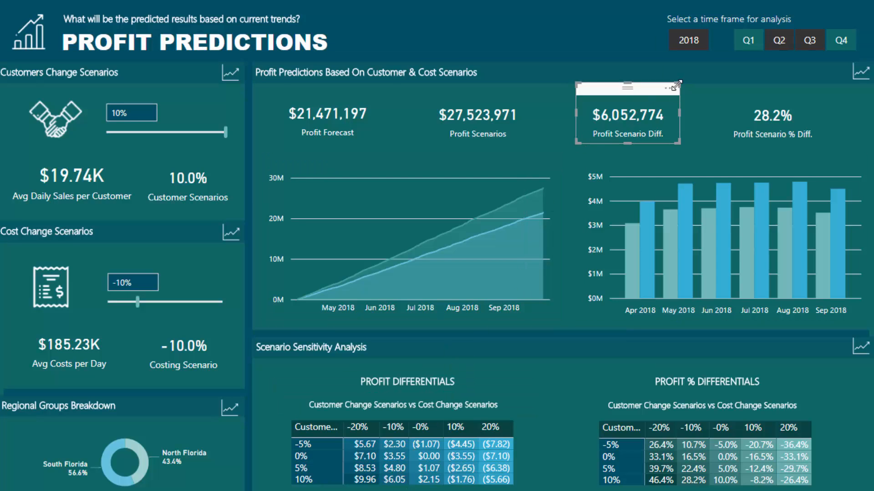
mouse_move(662, 96)
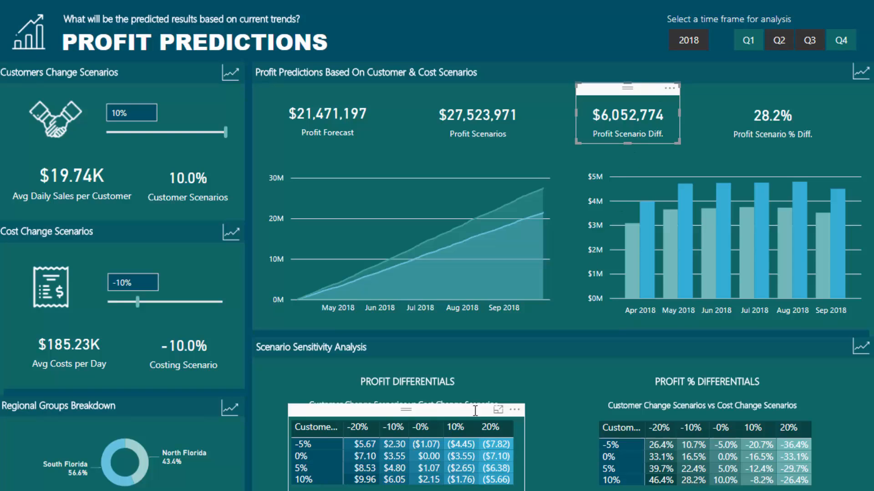
mouse_move(481, 422)
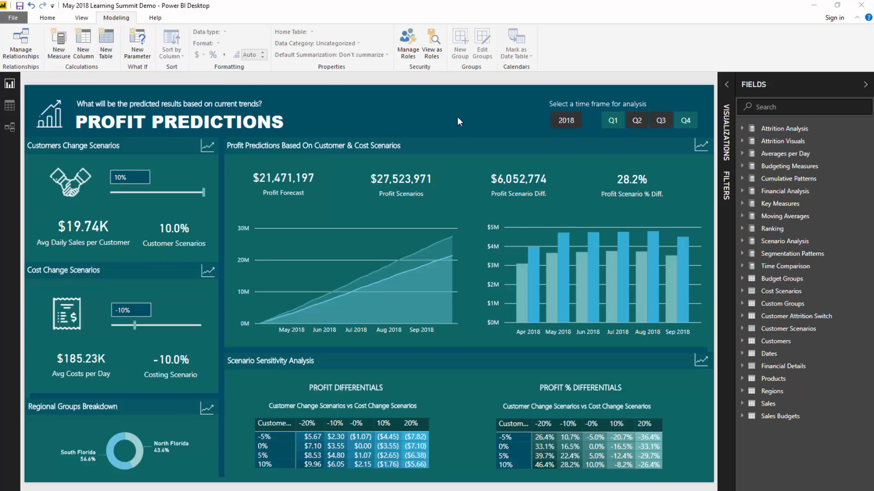
mouse_move(144, 455)
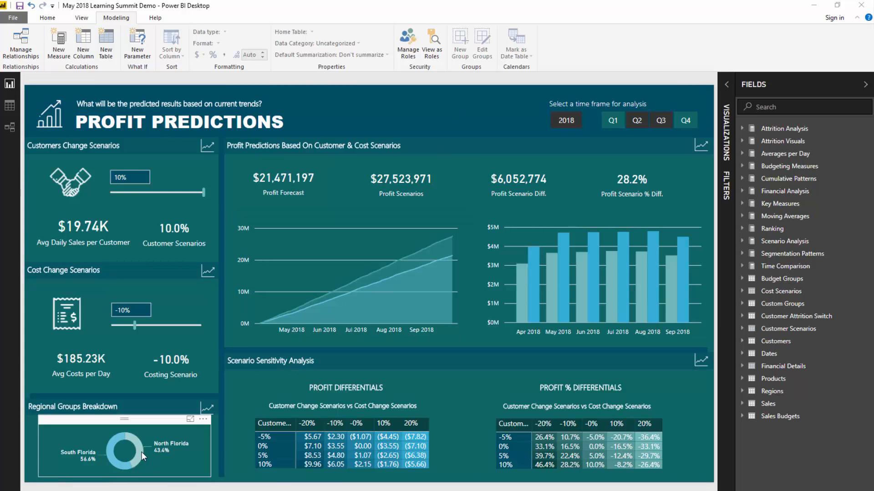